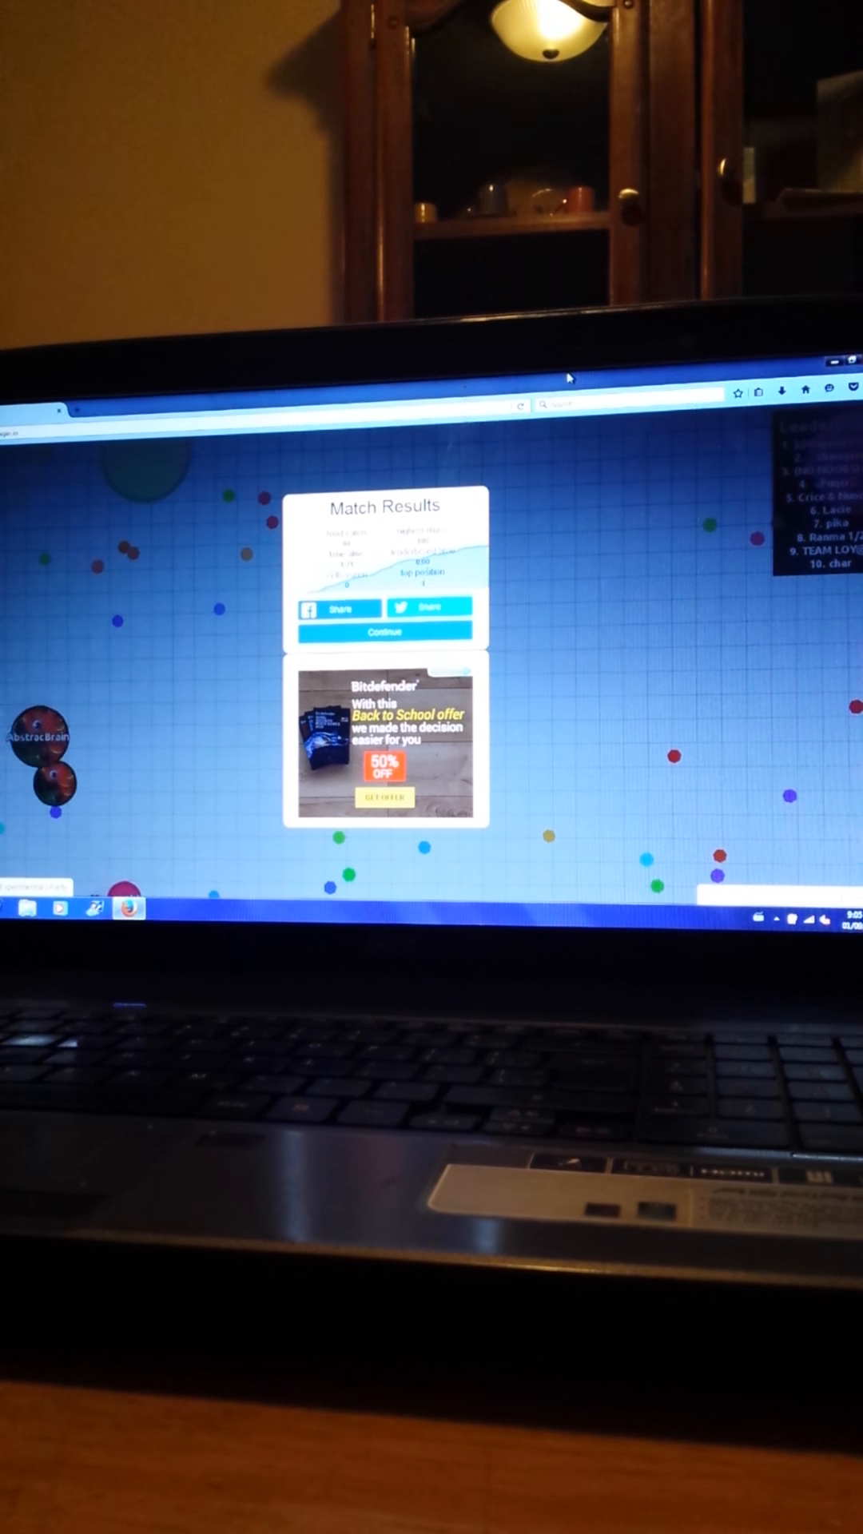
- Dismiss the Match Results with Continue to return to the FFA start menu
{"action": "left_click", "coordinate": [384, 633]}
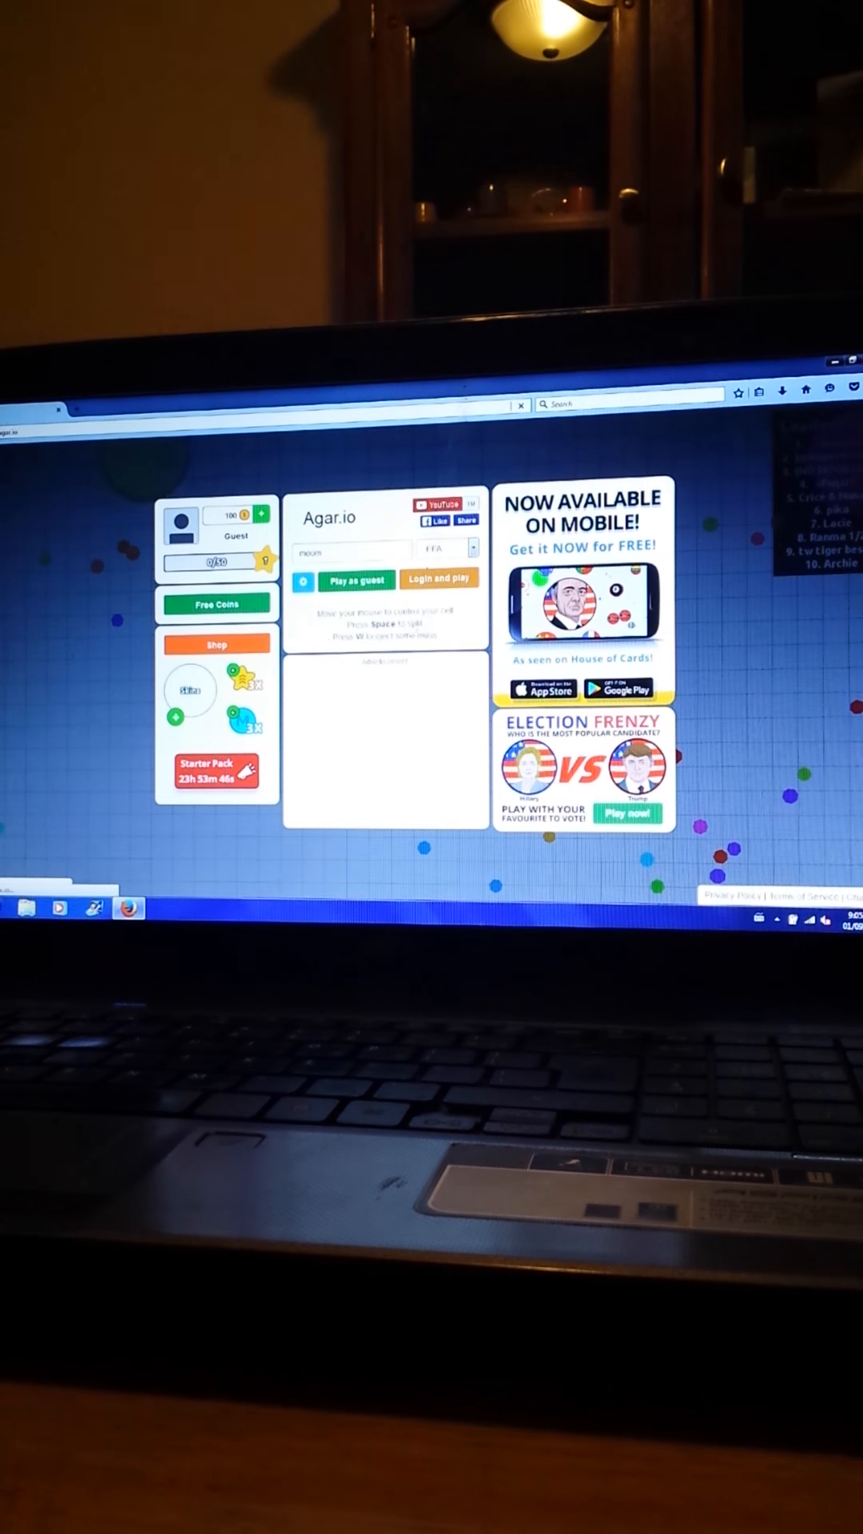
- Start a guest round and play until the cell is eaten and Match Results show
{"action": "left_click", "coordinate": [358, 579]}
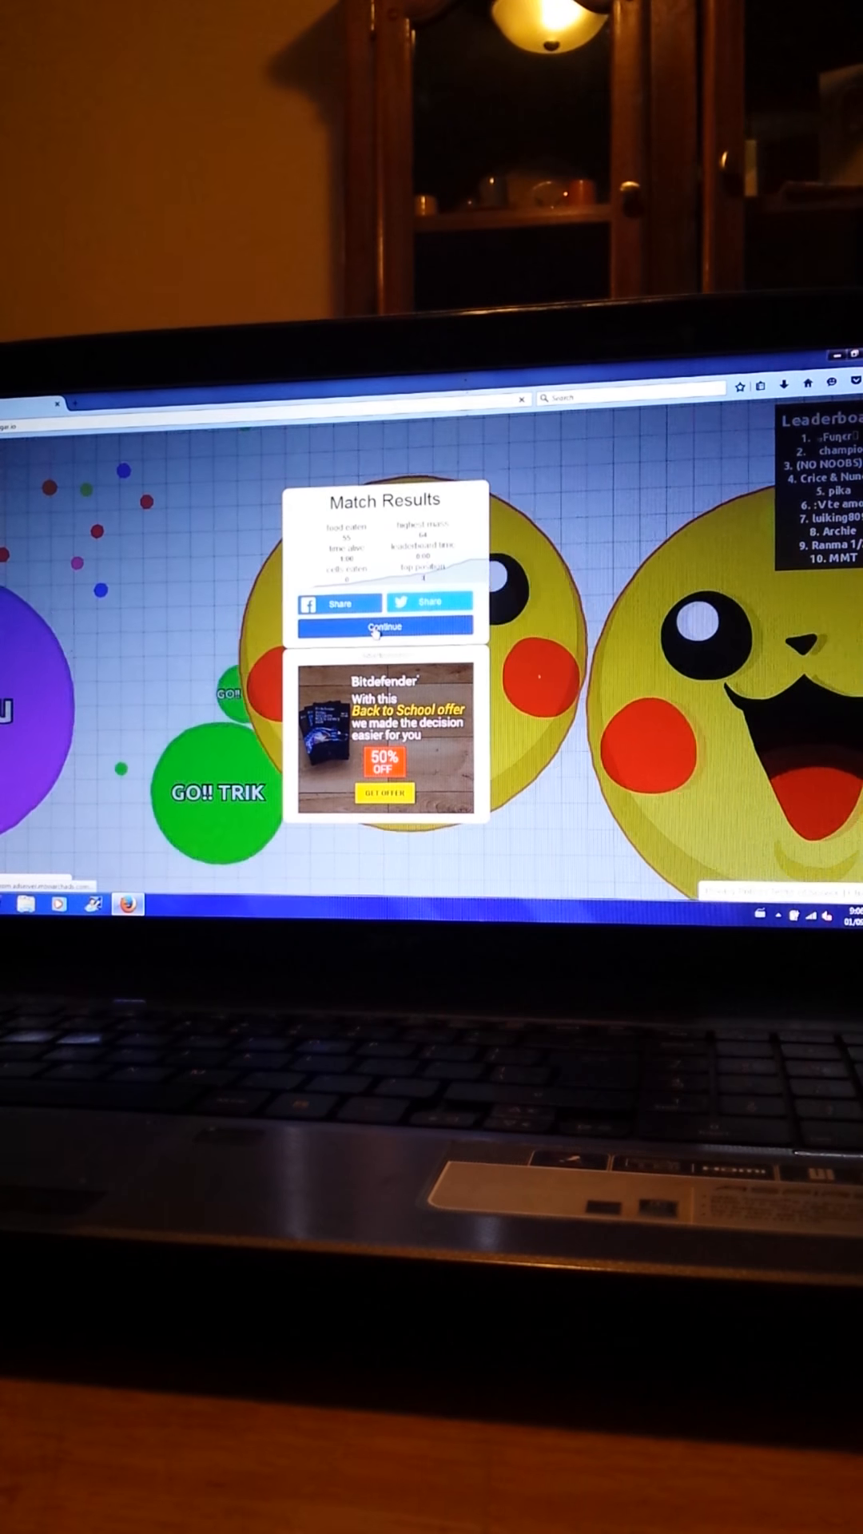
- Continue to the menu, then play another guest round until Match Results appear
{"action": "left_click", "coordinate": [384, 627]}
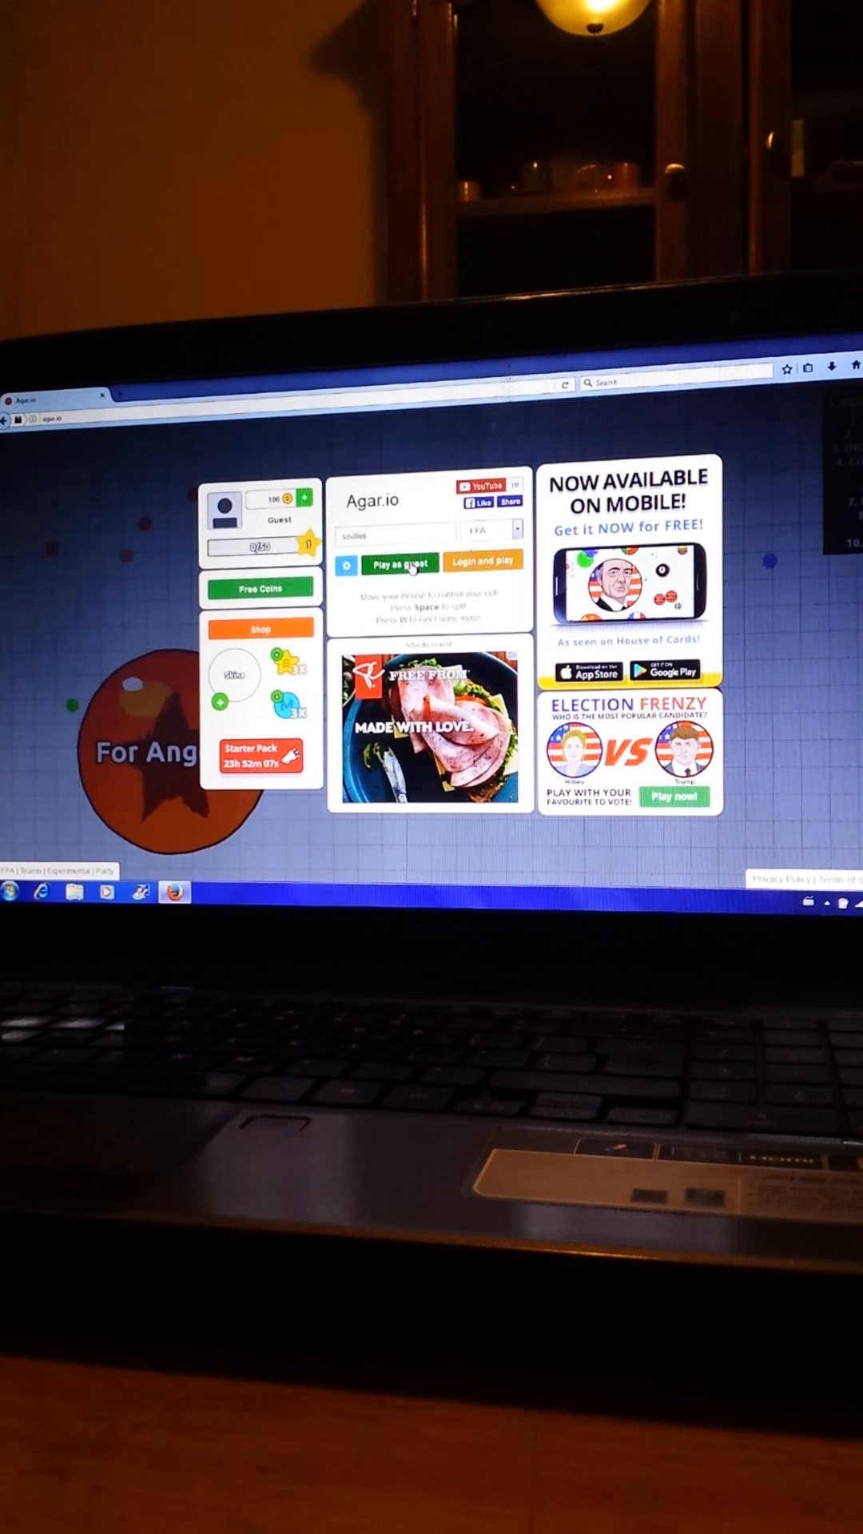
{"action": "left_click", "coordinate": [399, 561]}
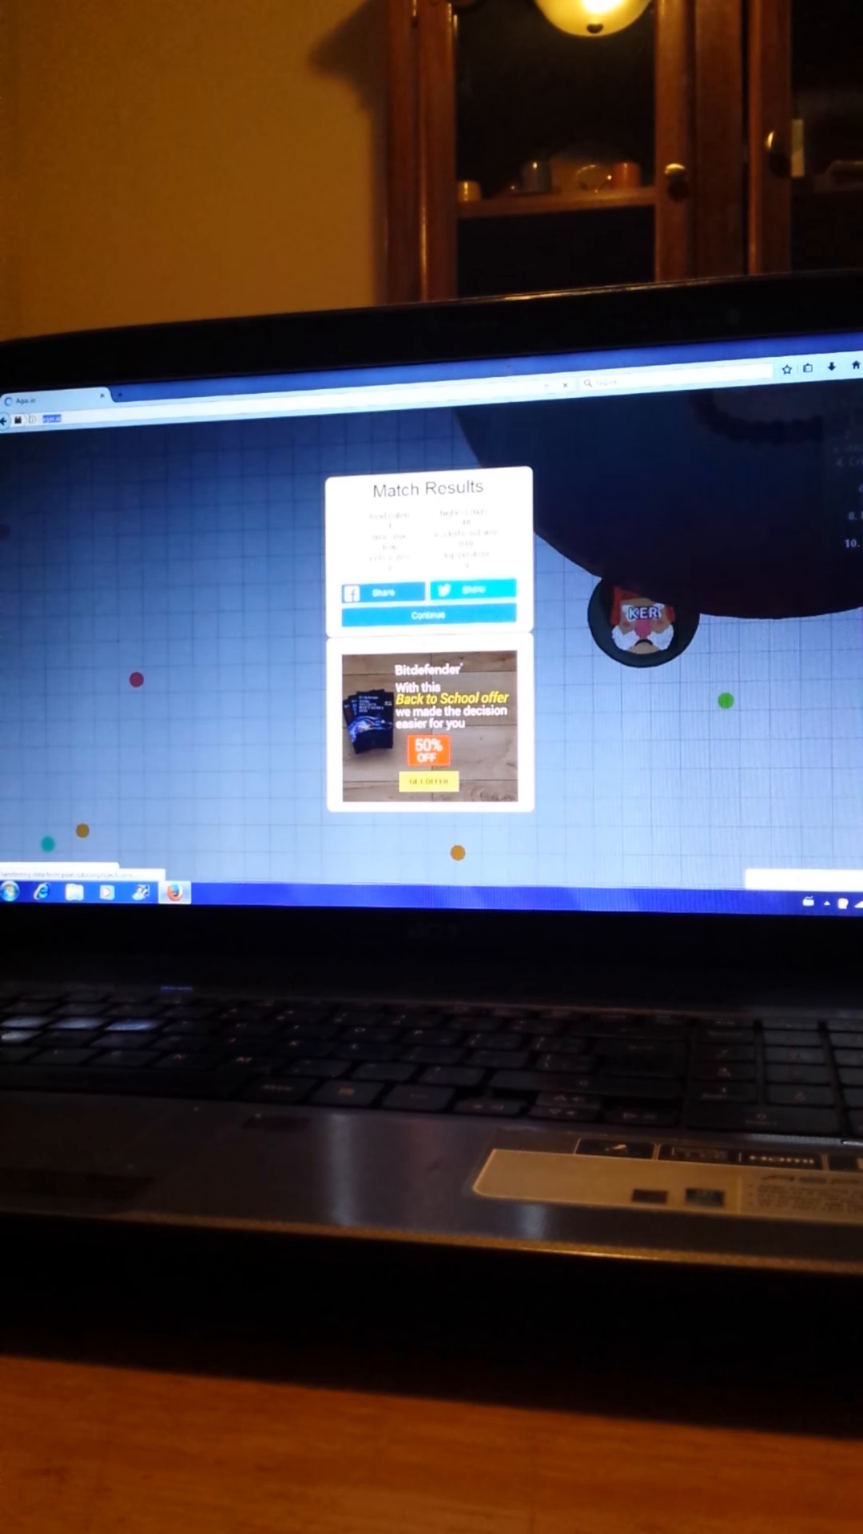
- Return to the menu, expand the extra settings via the gear, and play a guest round to Match Results
{"action": "left_click", "coordinate": [428, 617]}
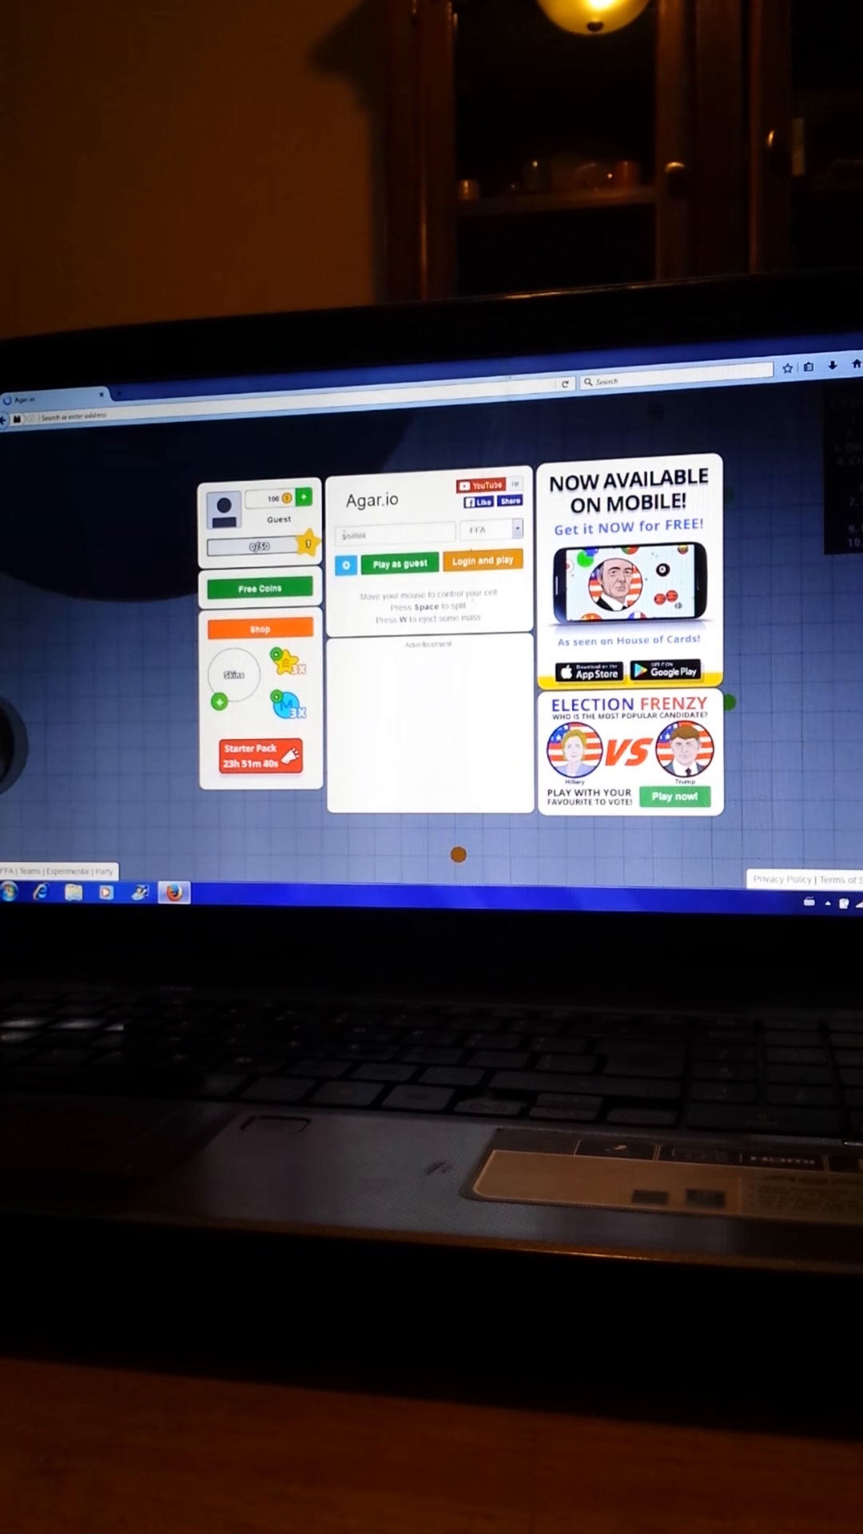
{"action": "left_click", "coordinate": [393, 532]}
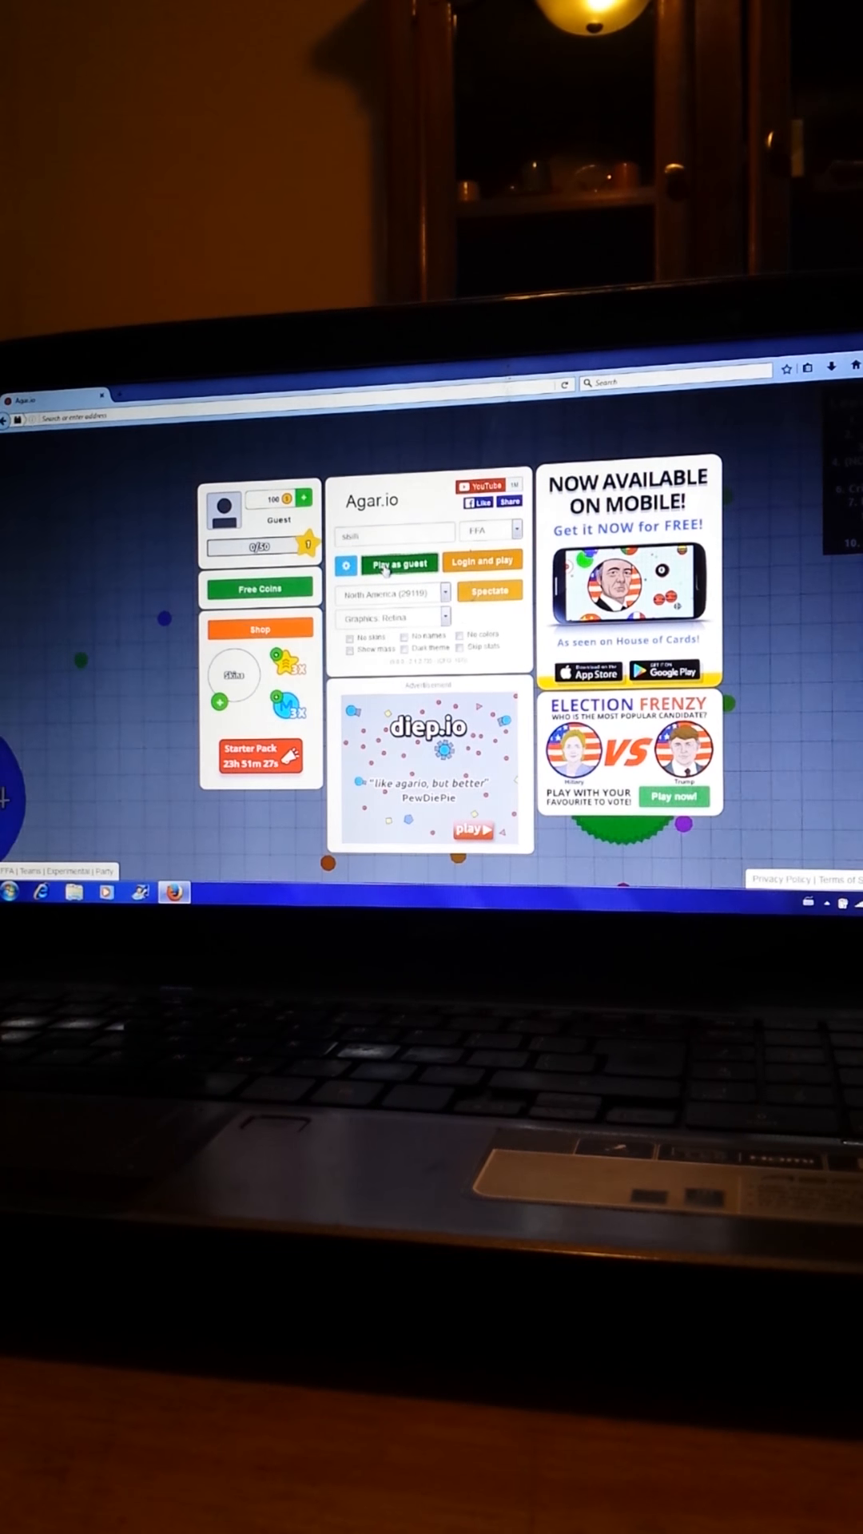
{"action": "left_click", "coordinate": [400, 563]}
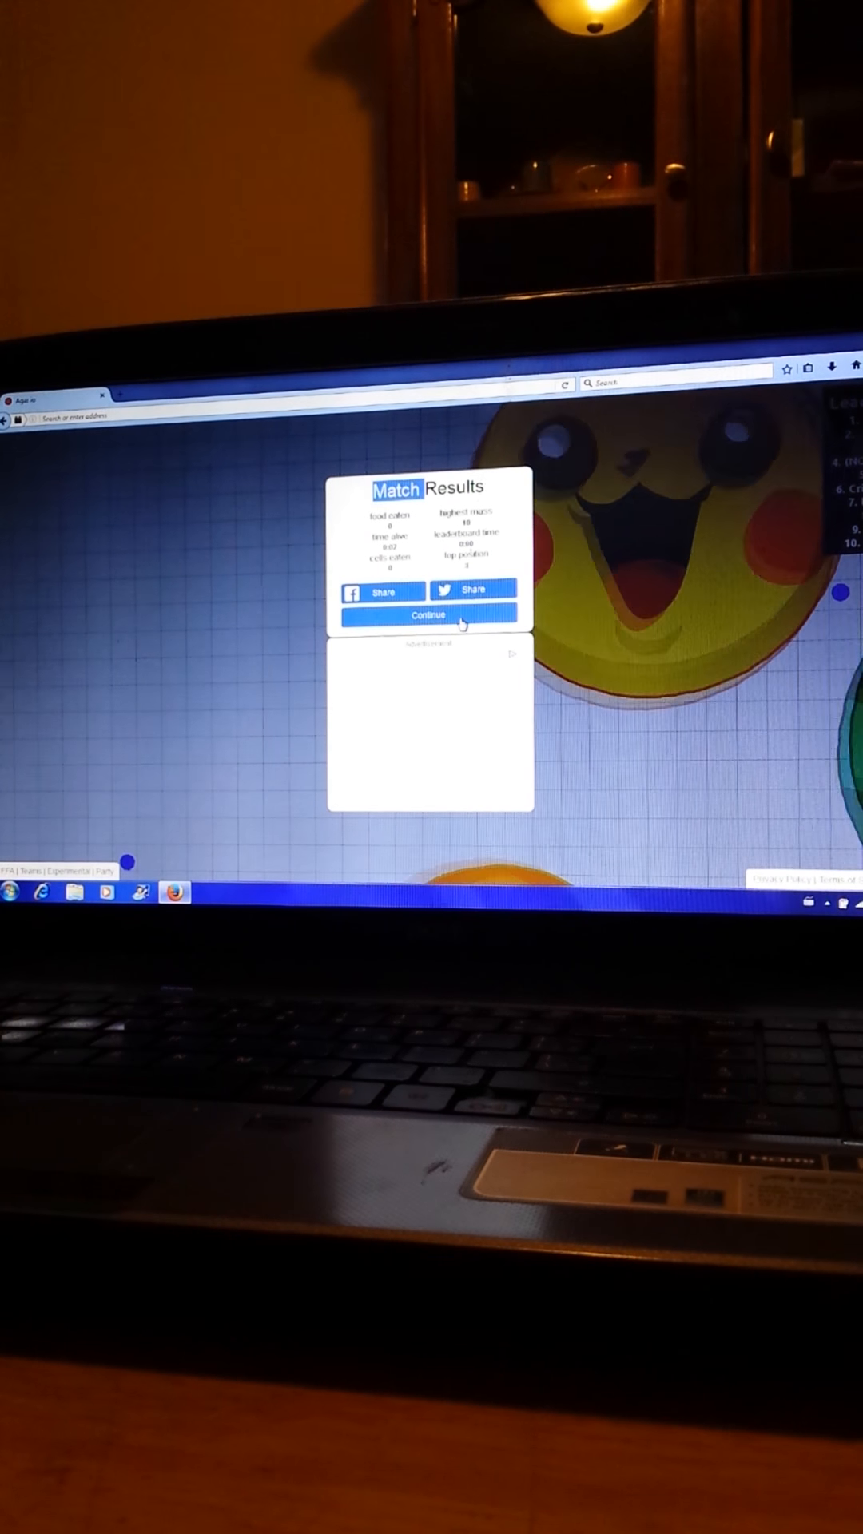
- Continue to the menu, play a quick guest round, and dismiss its Match Results again
{"action": "left_click", "coordinate": [428, 615]}
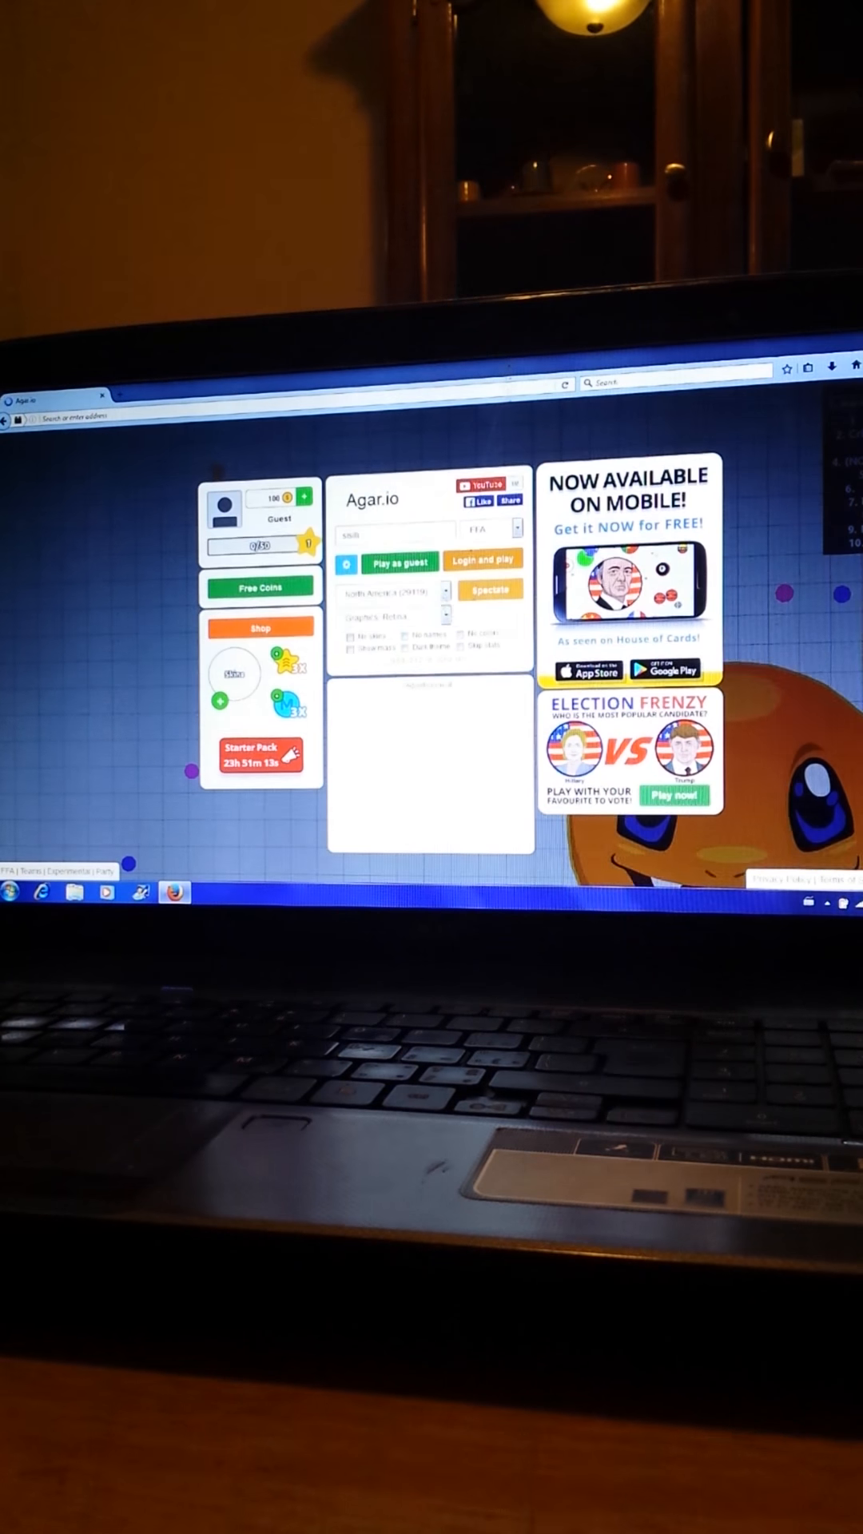
{"action": "left_click", "coordinate": [393, 562]}
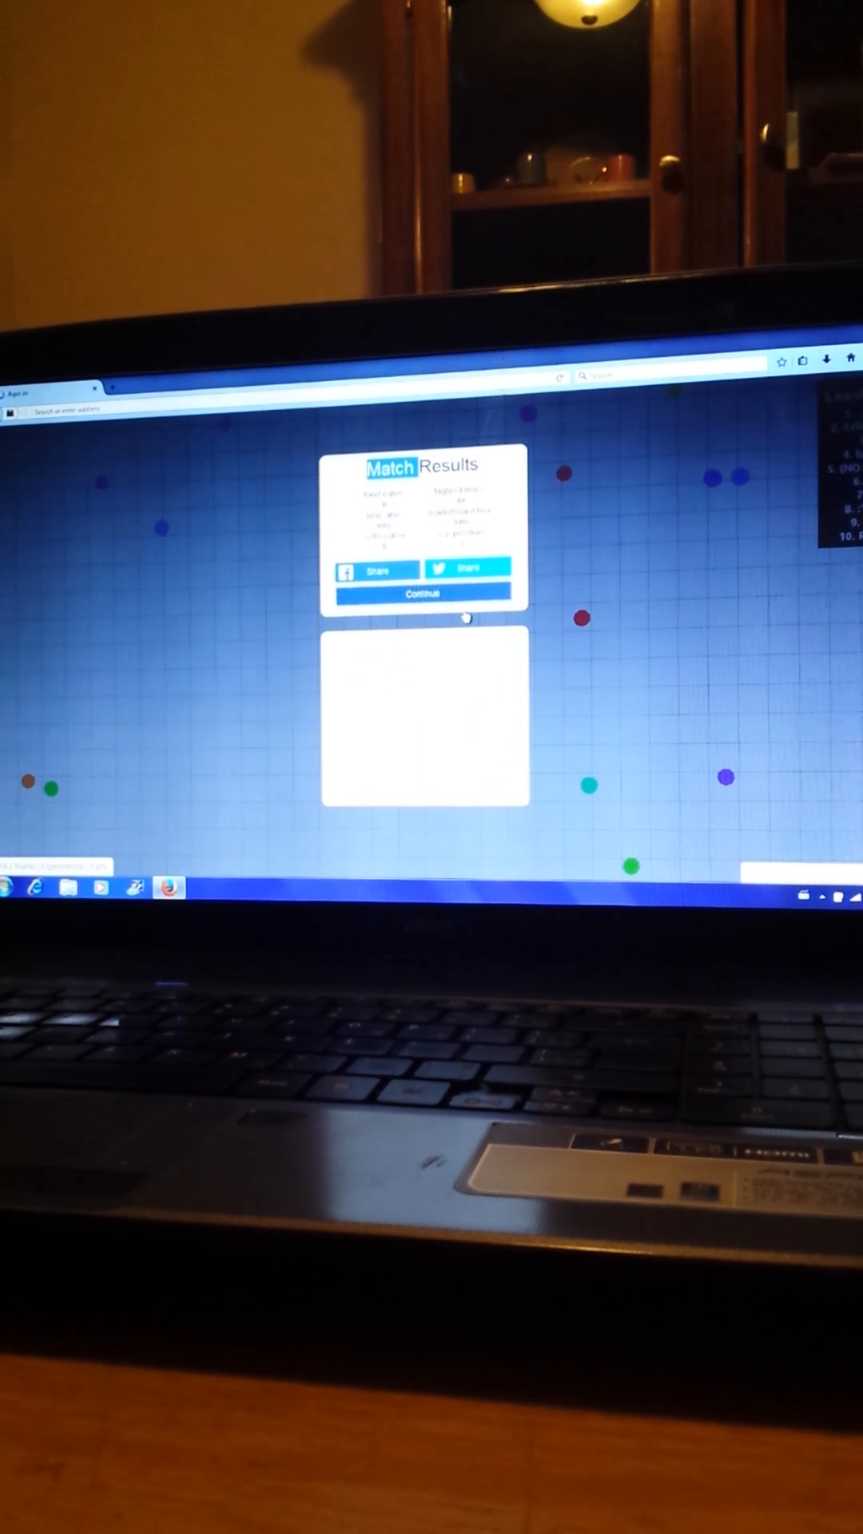
{"action": "left_click", "coordinate": [422, 595]}
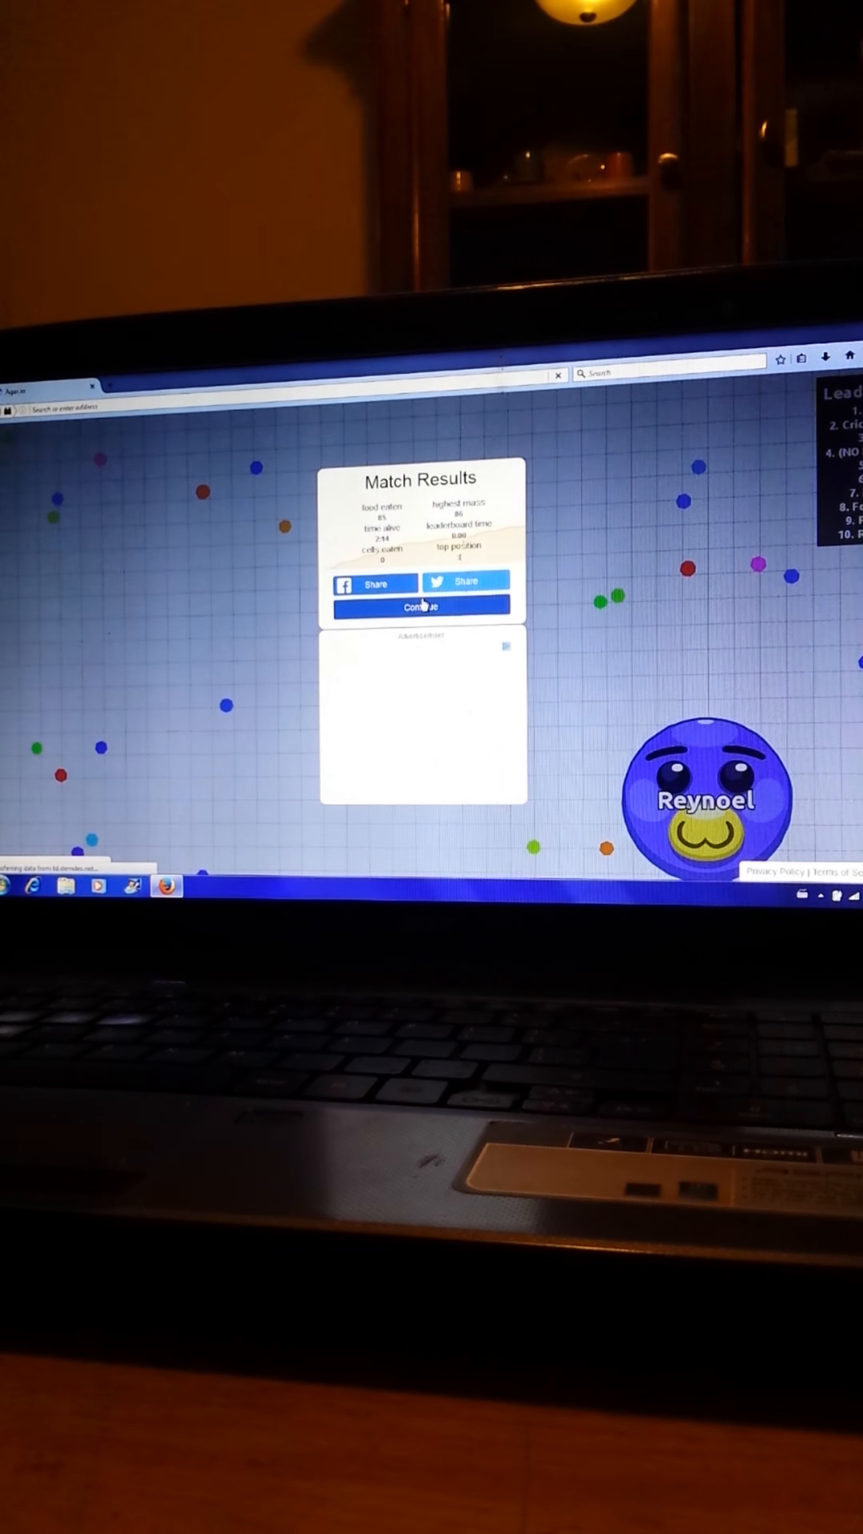
- Close the Match Results and start a new round as a guest without signing in
{"action": "left_click", "coordinate": [420, 607]}
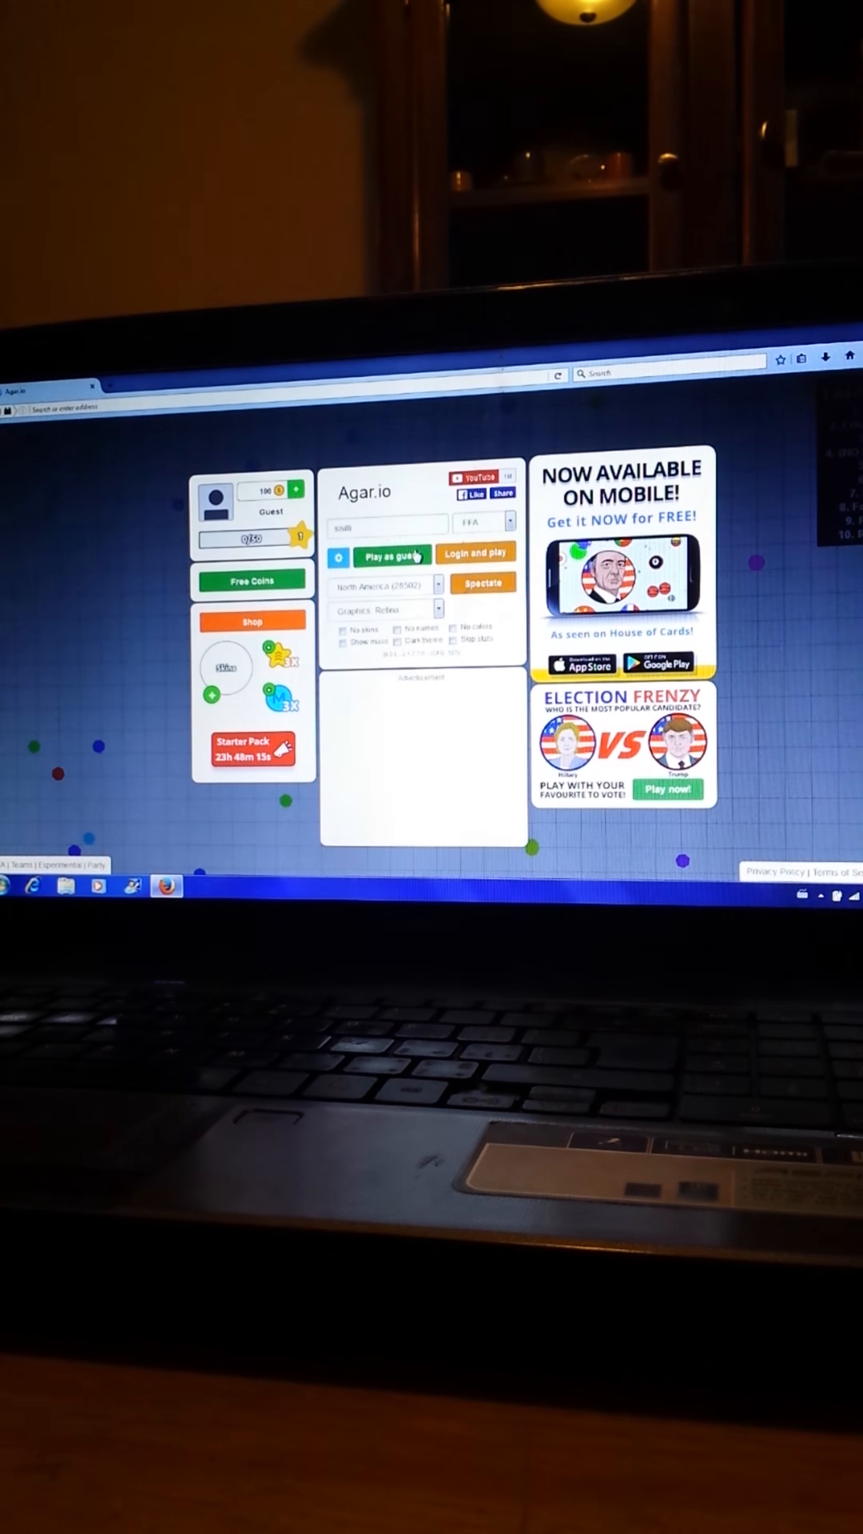
{"action": "left_click", "coordinate": [390, 556]}
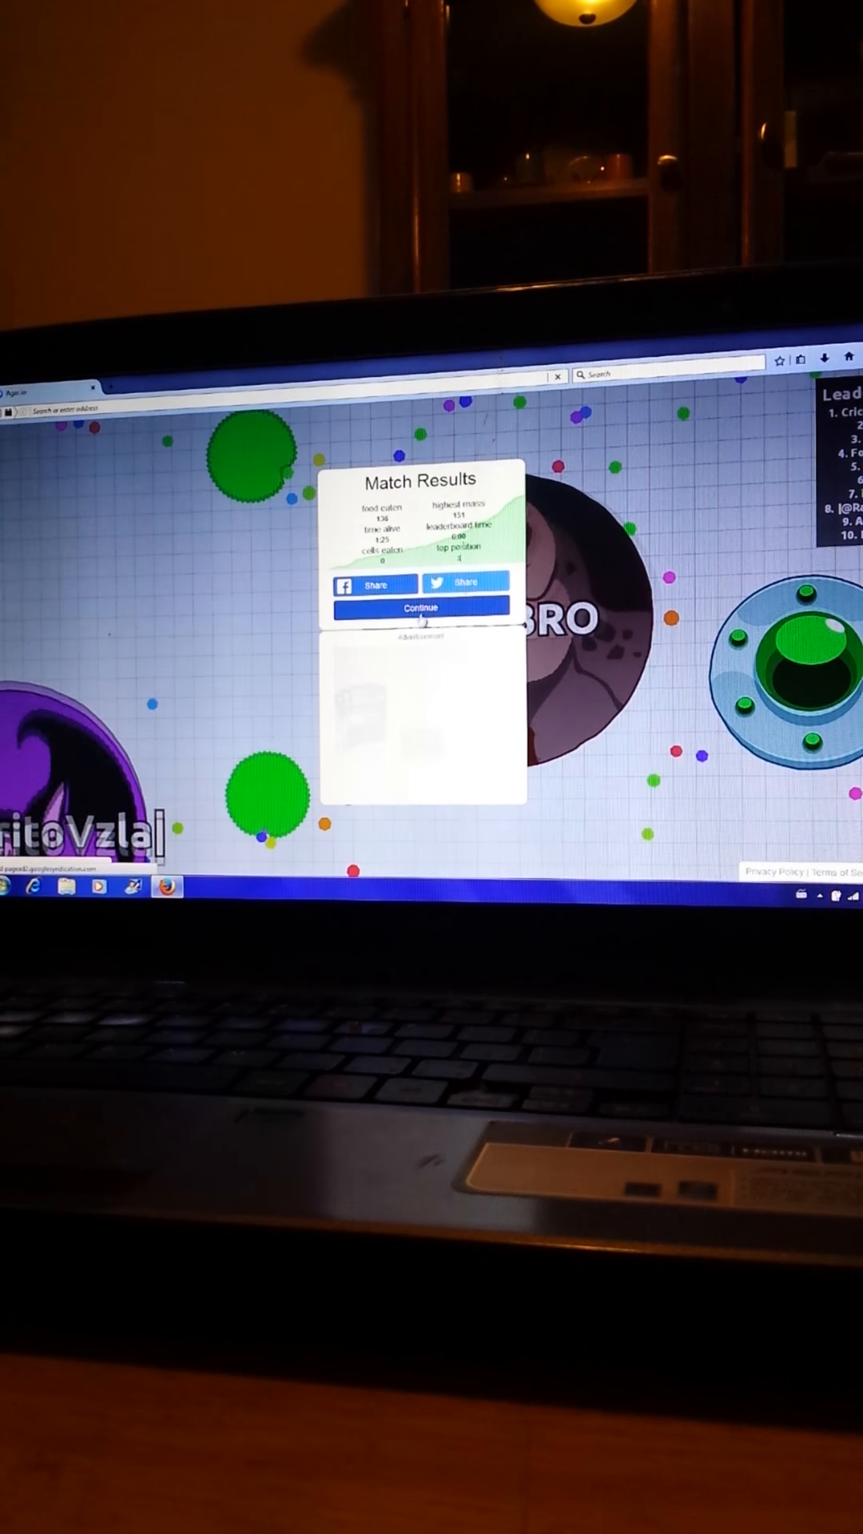
- Dismiss the long round's results and play a quick guest round to Match Results
{"action": "left_click", "coordinate": [421, 607]}
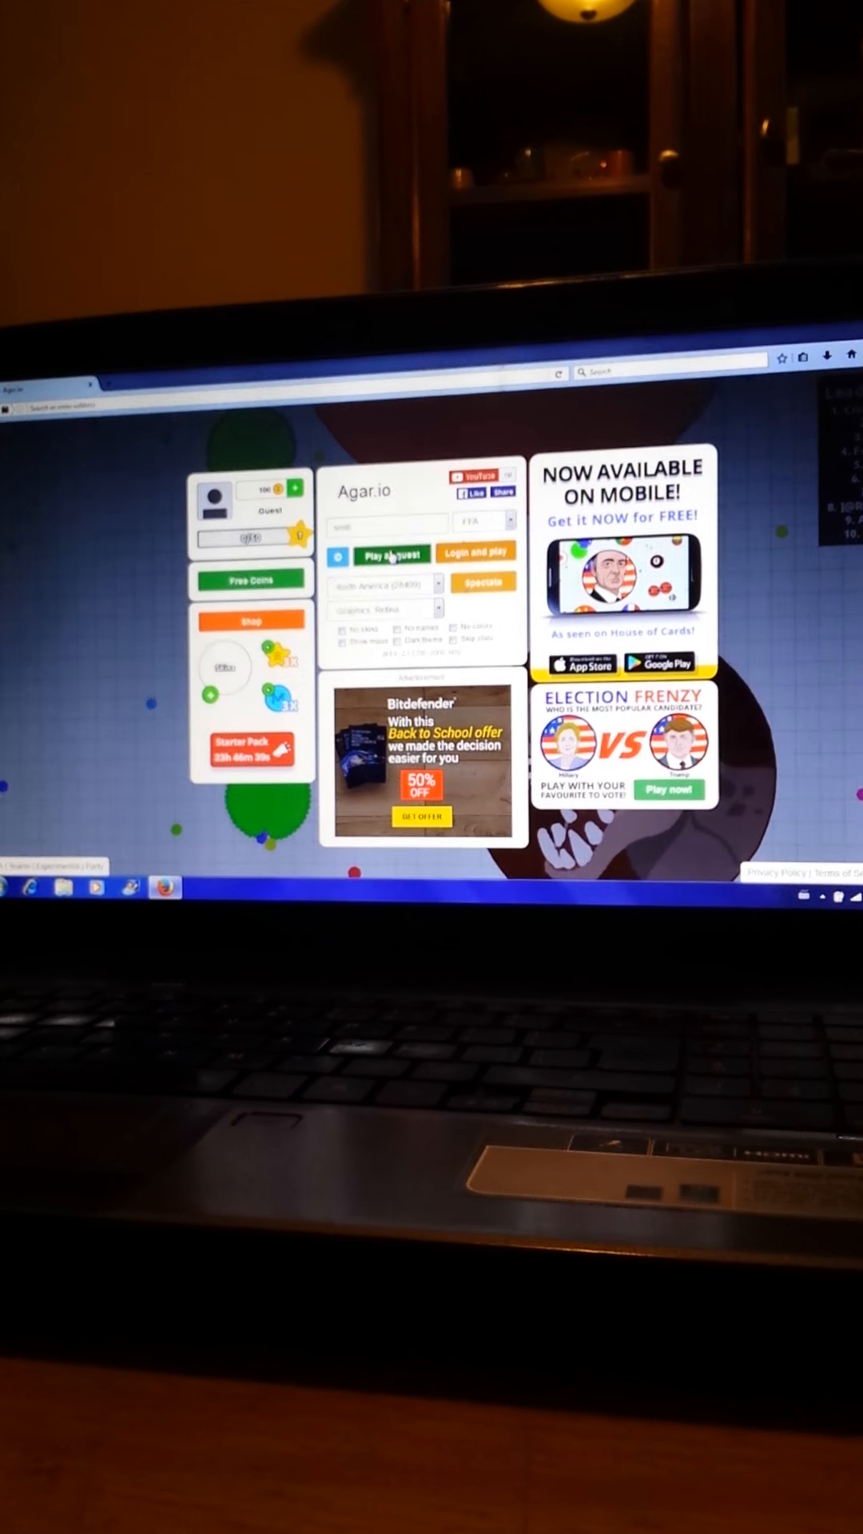
{"action": "left_click", "coordinate": [390, 554]}
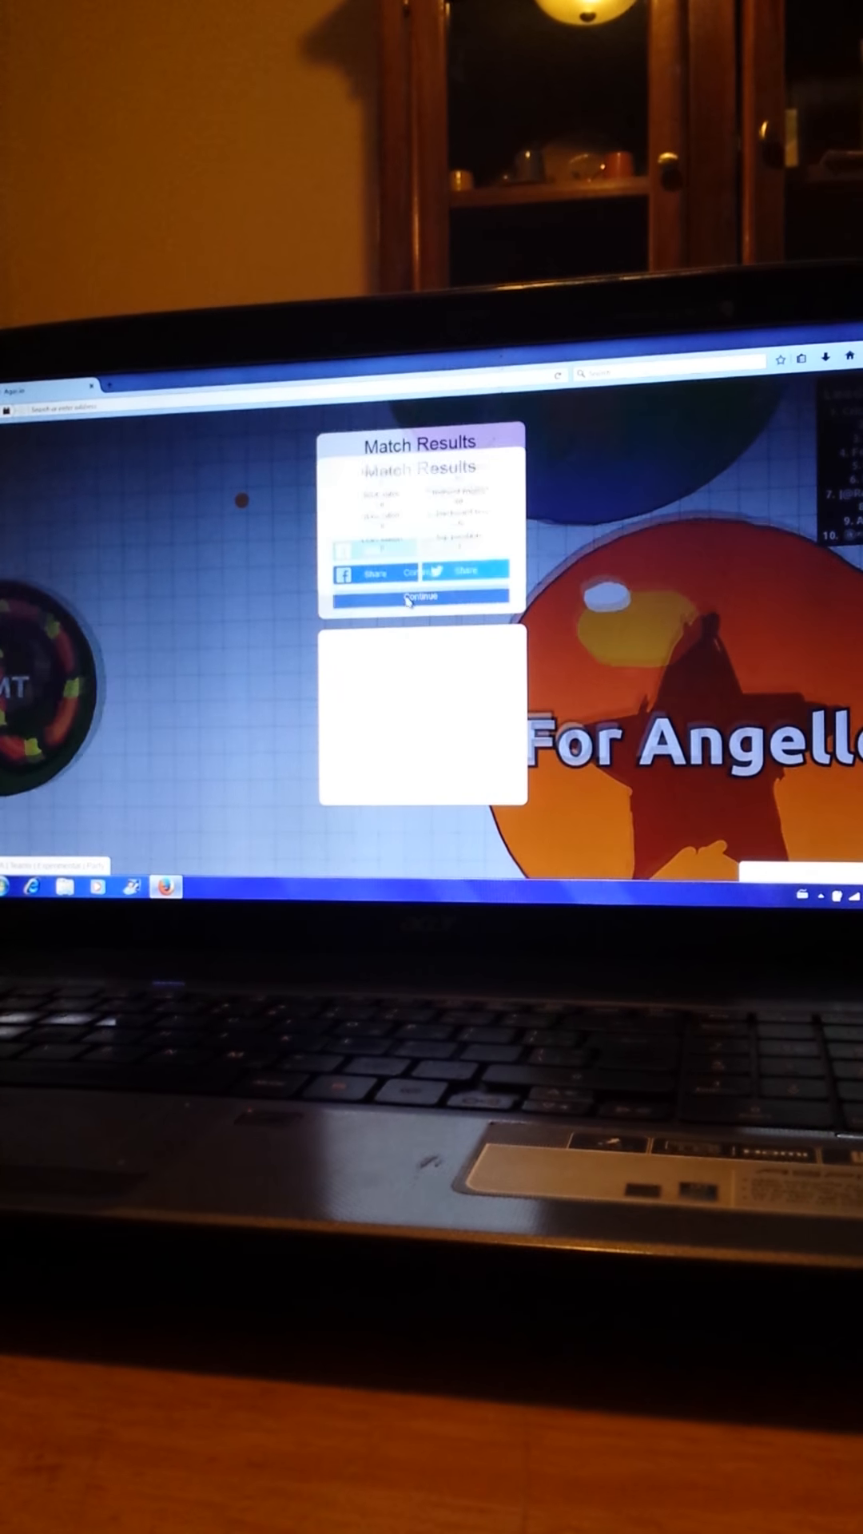
- Continue past two Match Results panels so a fresh round begins with a score-10 cell
{"action": "left_click", "coordinate": [420, 597]}
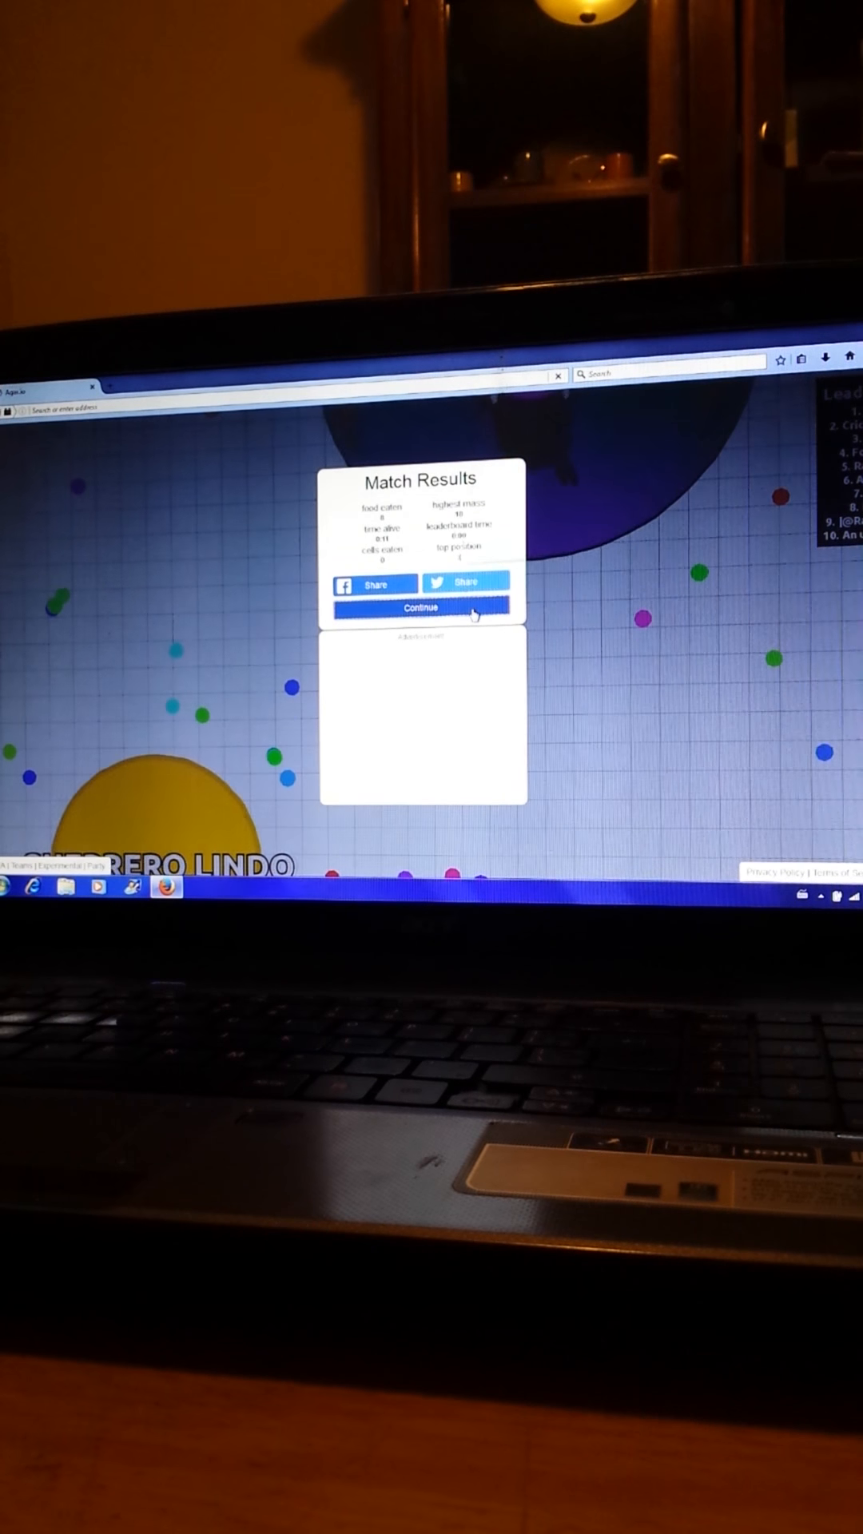
{"action": "left_click", "coordinate": [420, 608]}
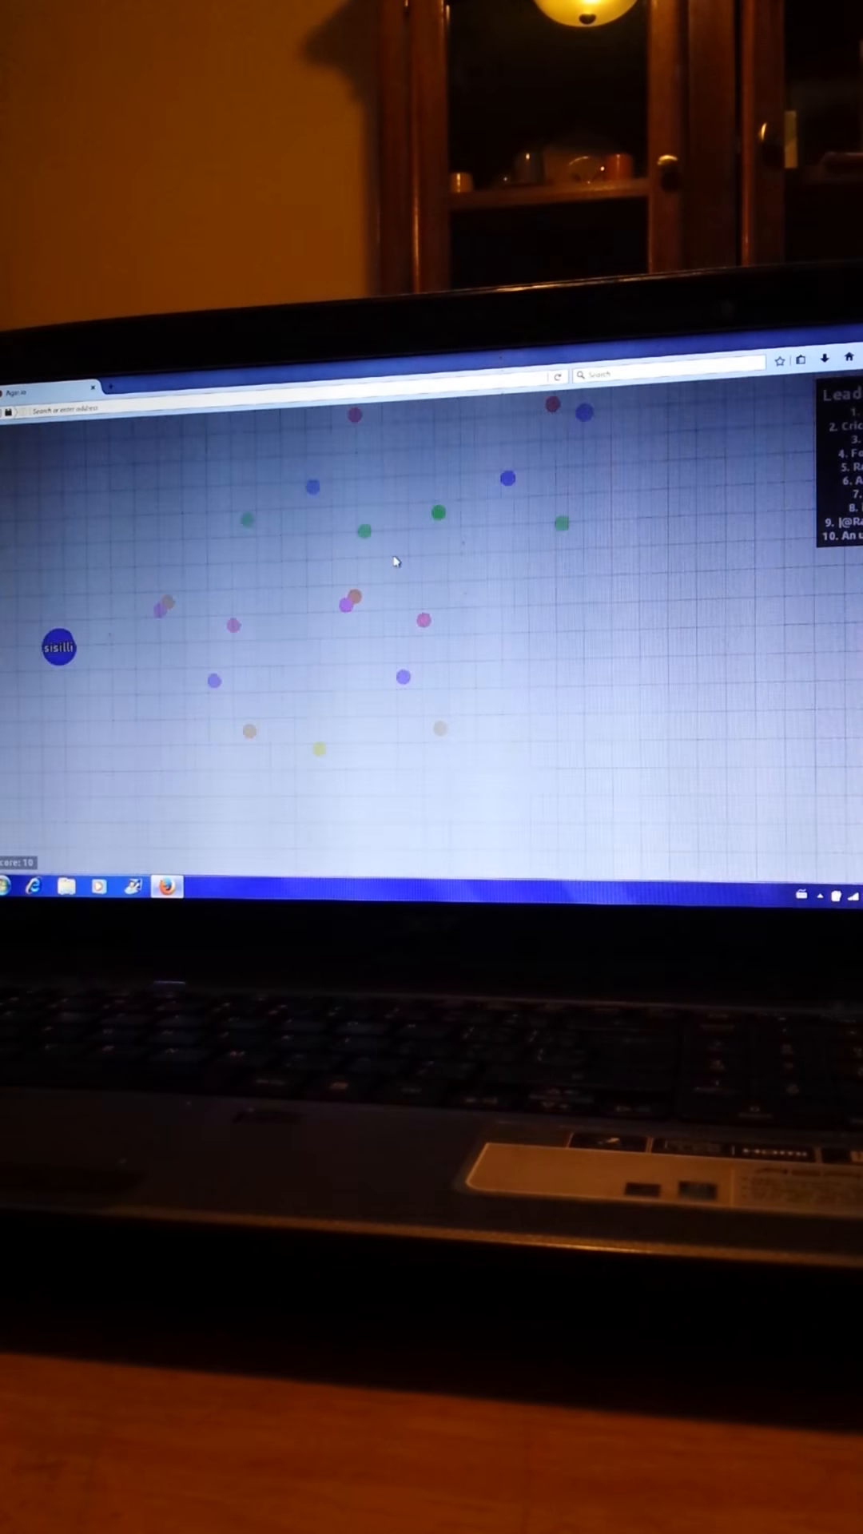